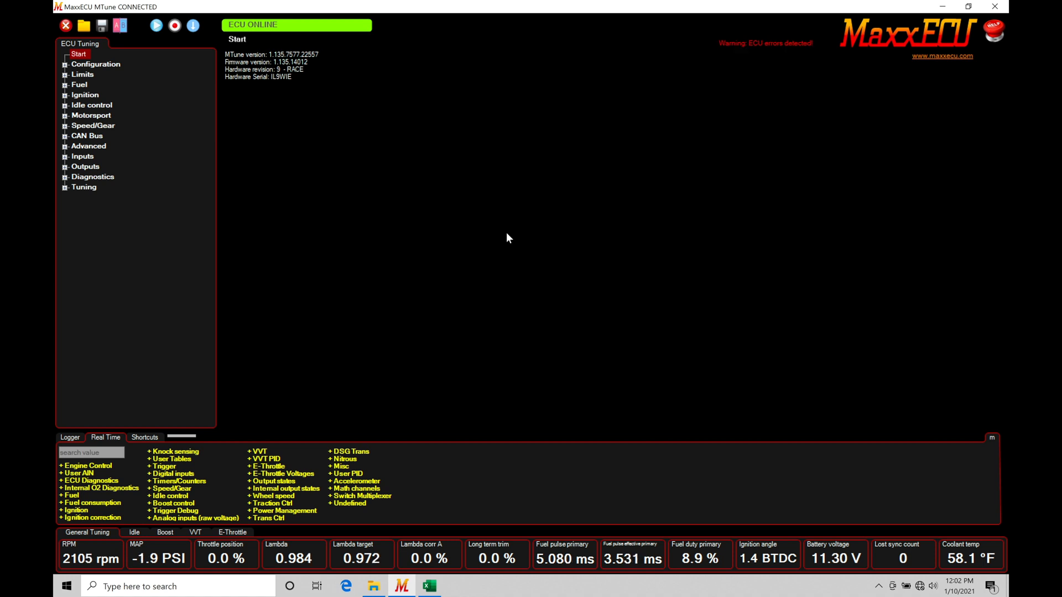
- Expand Inputs and Digital Inputs in the tuning tree and select DIN 2
{"action": "left_click", "coordinate": [65, 157]}
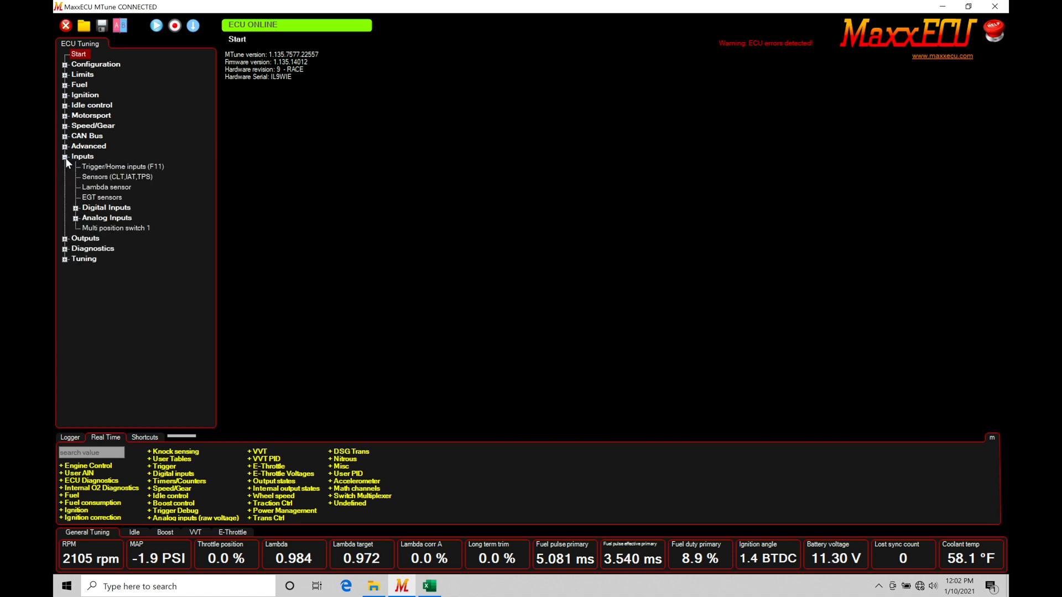
{"action": "left_click", "coordinate": [76, 207]}
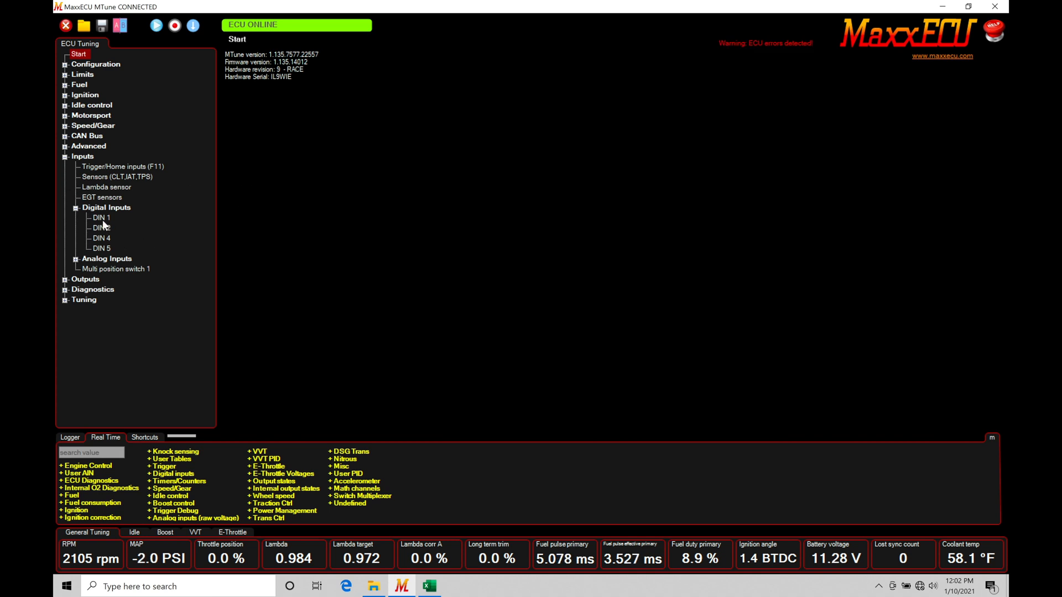
{"action": "left_click", "coordinate": [100, 228]}
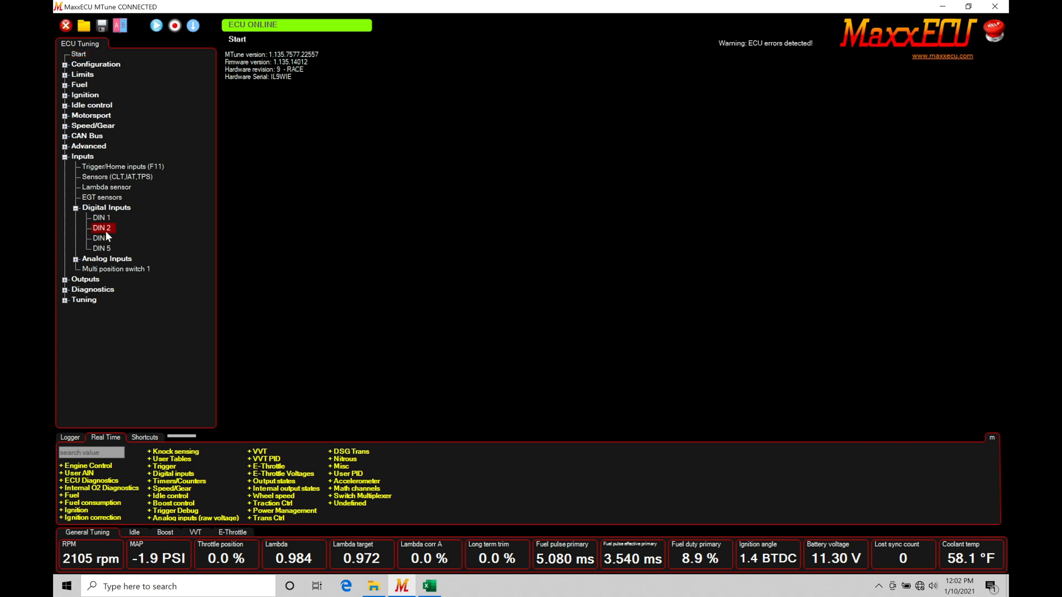
- Set DIN 2's Function to Ethanol sensor
{"action": "left_click", "coordinate": [101, 229]}
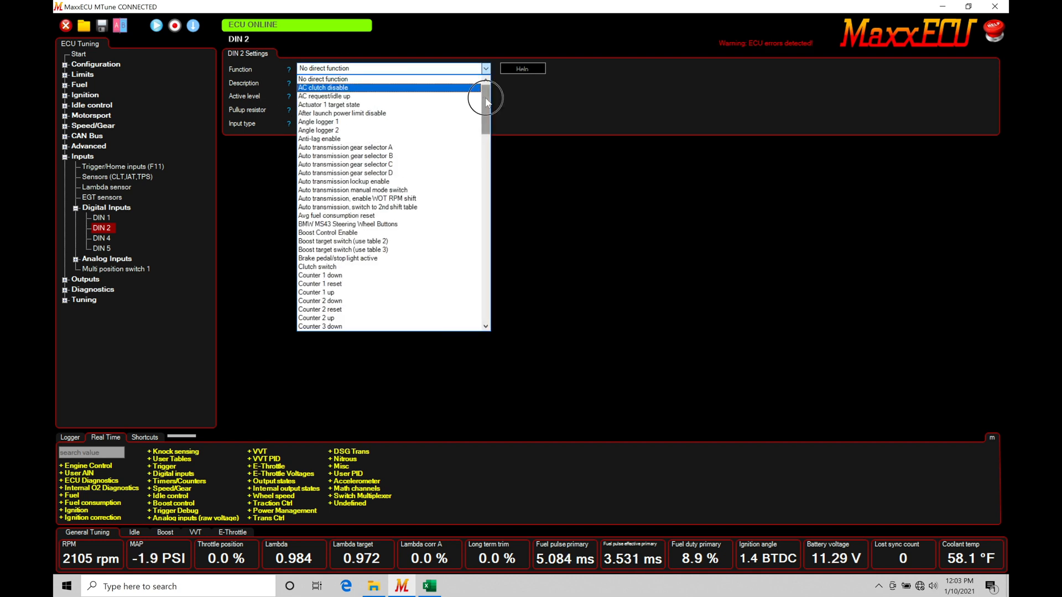
{"action": "scroll", "scroll_direction": "down", "scroll_amount": 3}
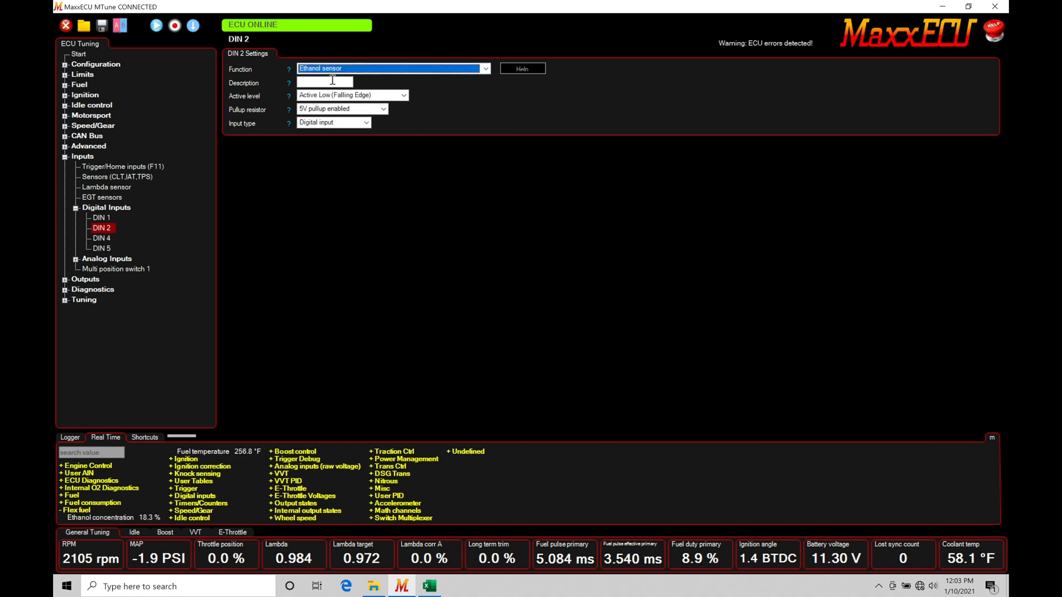
{"action": "mouse_move", "coordinate": [154, 399]}
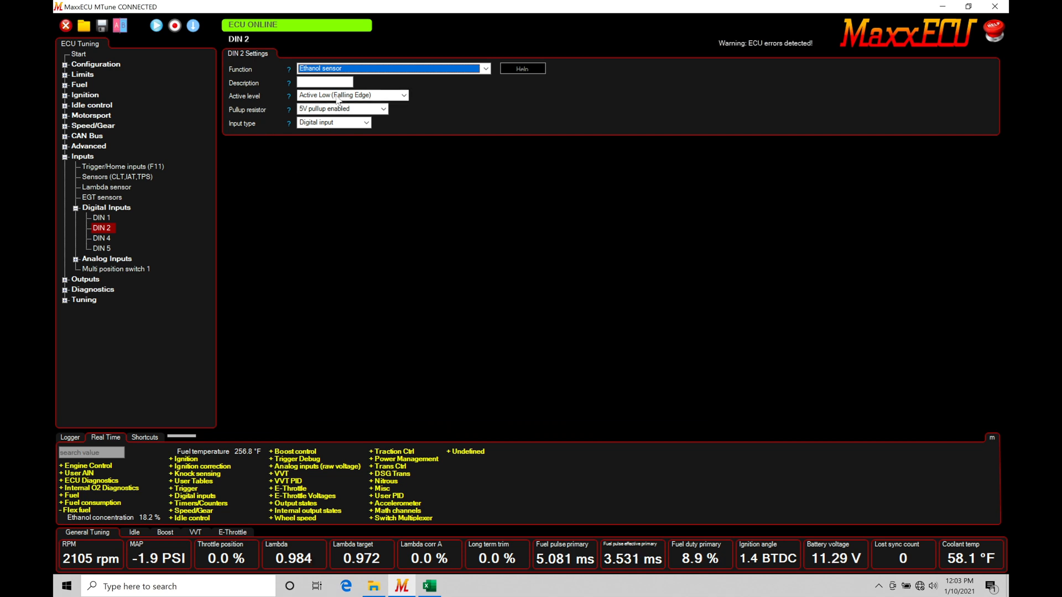
{"action": "left_click", "coordinate": [403, 95]}
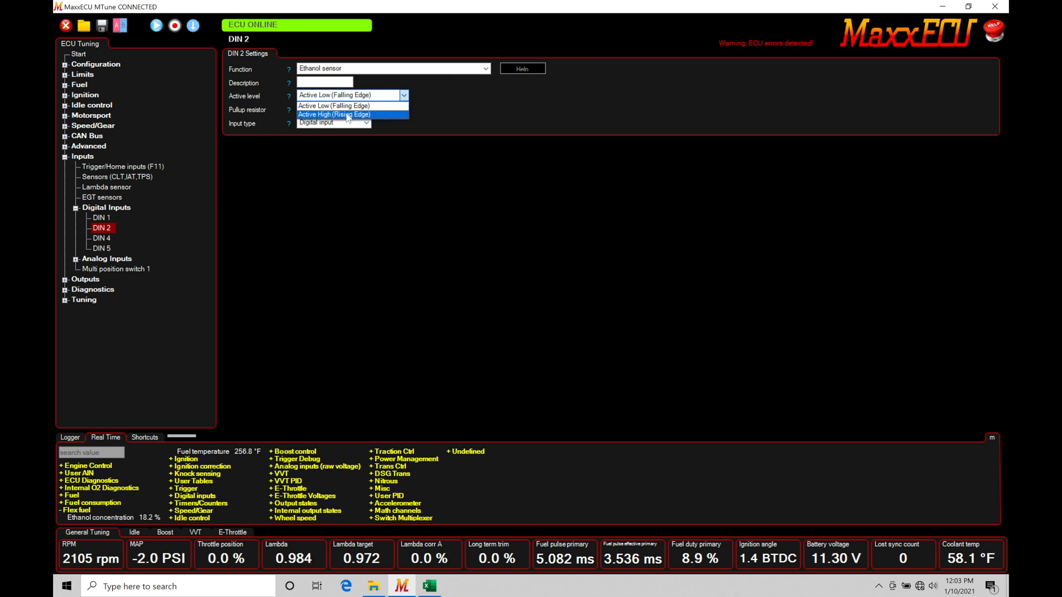
{"action": "left_click", "coordinate": [332, 105]}
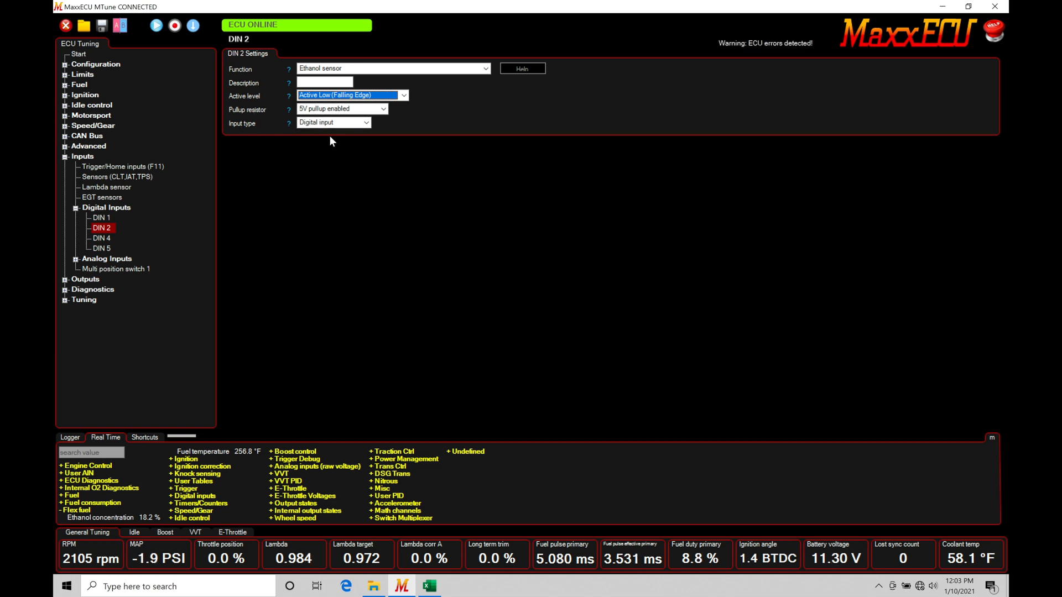
{"action": "mouse_move", "coordinate": [356, 162]}
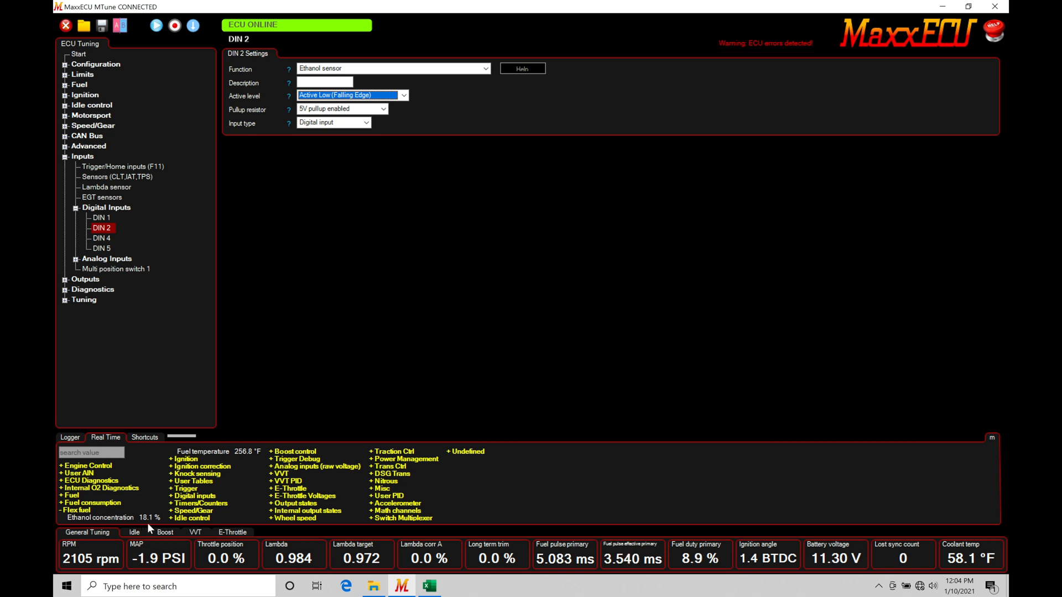
{"action": "mouse_move", "coordinate": [327, 339]}
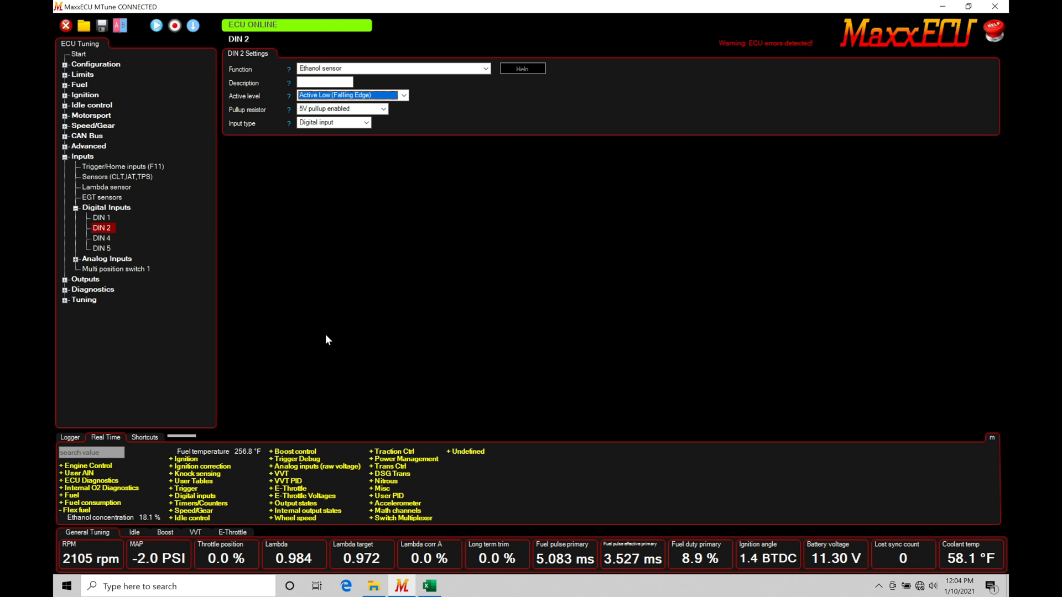
{"action": "mouse_move", "coordinate": [150, 515]}
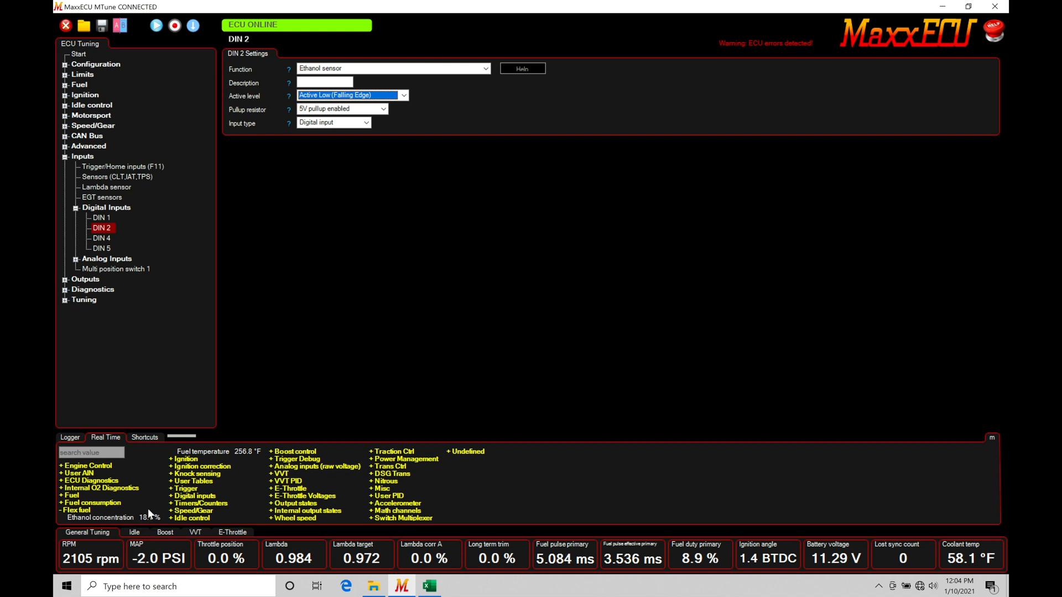